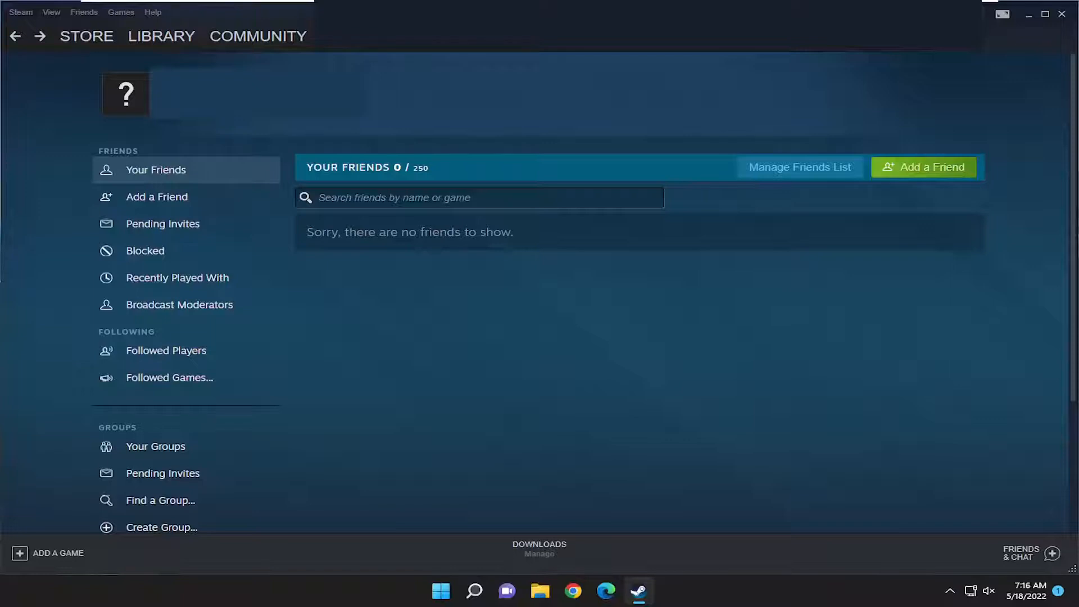
mouse_move(20, 54)
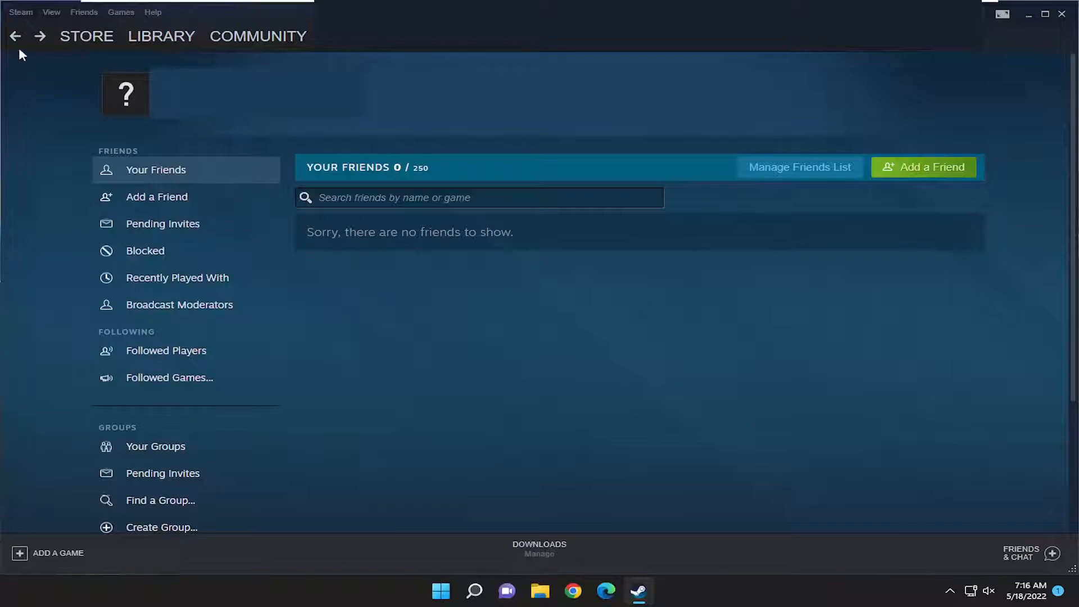
Open Steam's Settings window from the Steam menu in the top bar
click(21, 12)
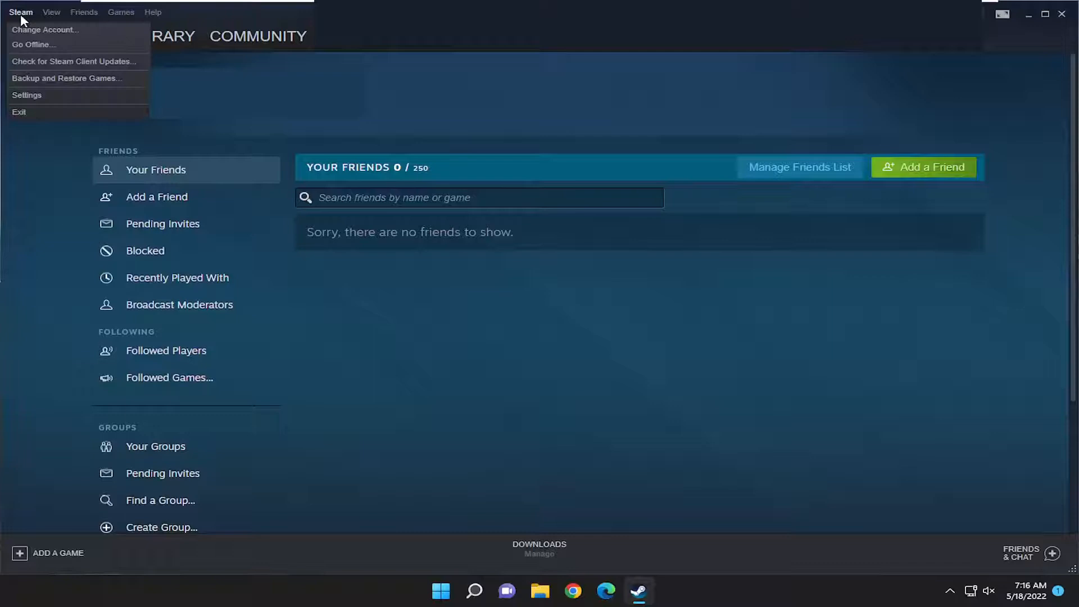
mouse_move(27, 95)
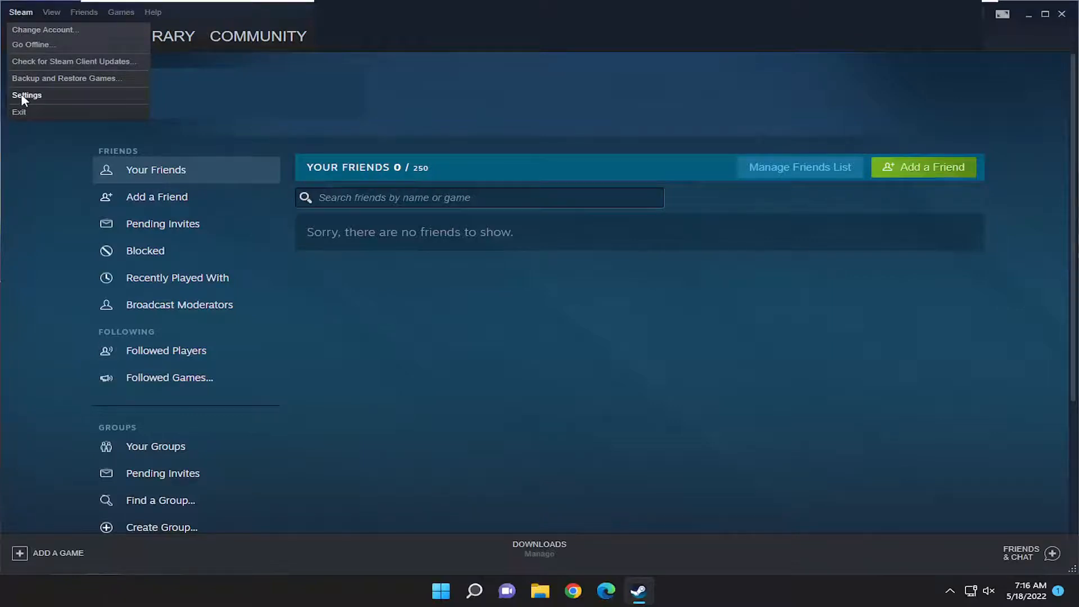
click(27, 95)
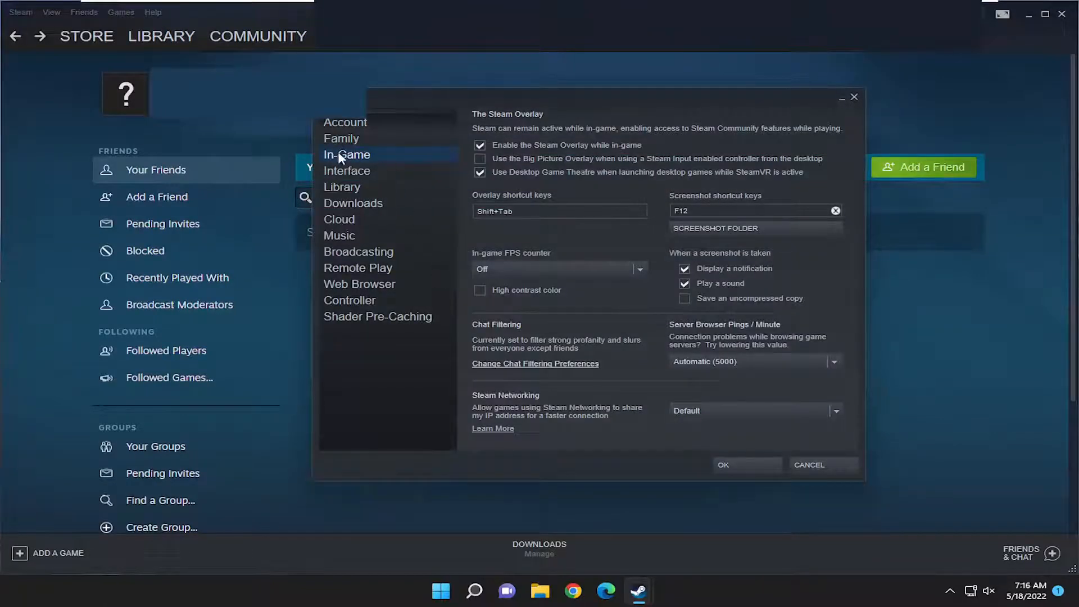
click(479, 172)
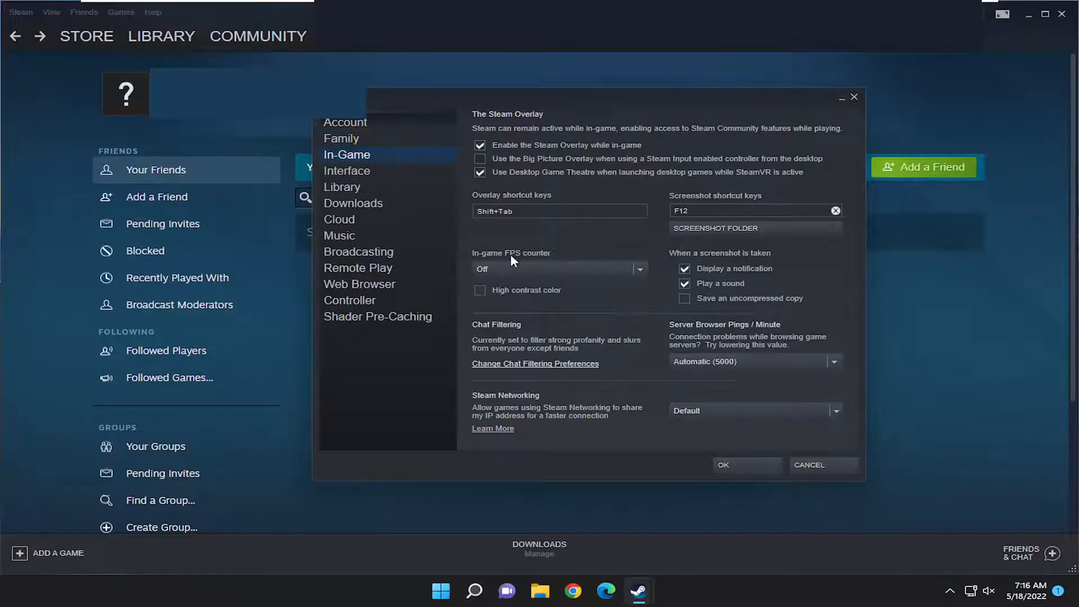
click(636, 269)
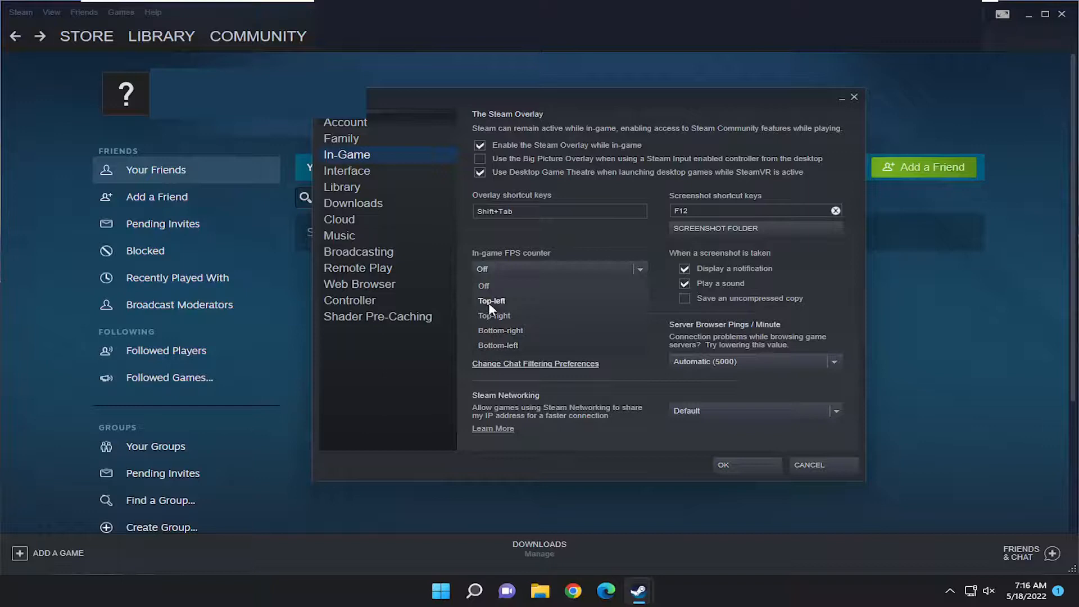
mouse_move(493, 315)
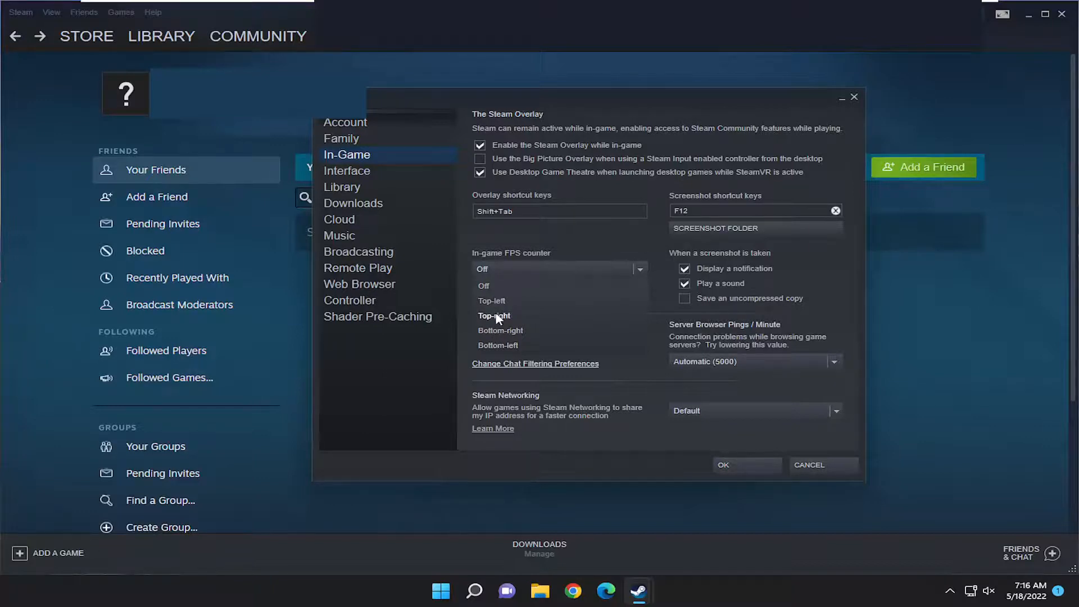
mouse_move(493, 301)
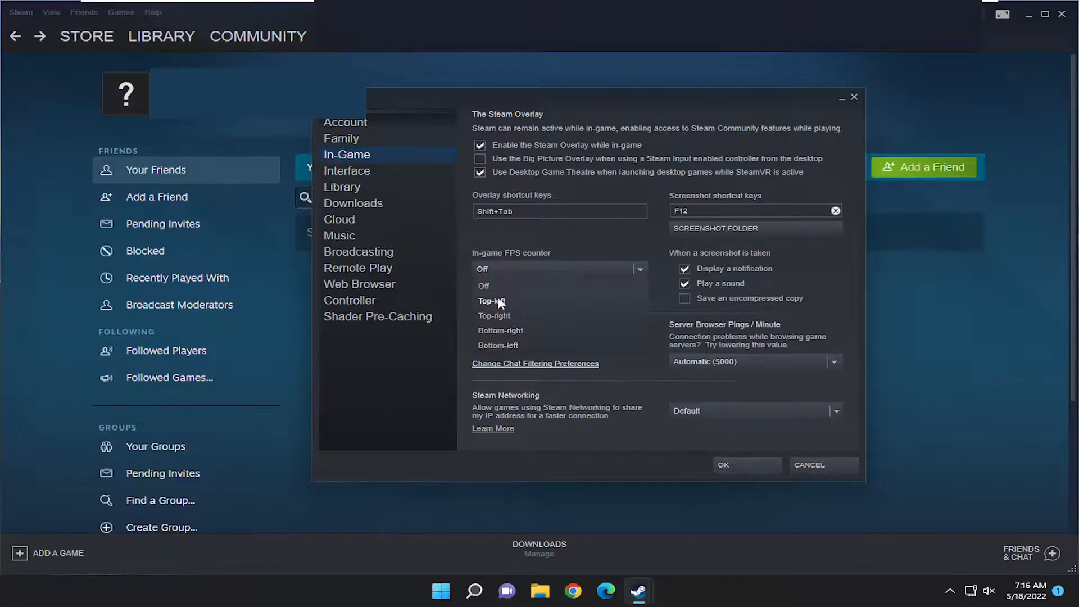
click(484, 285)
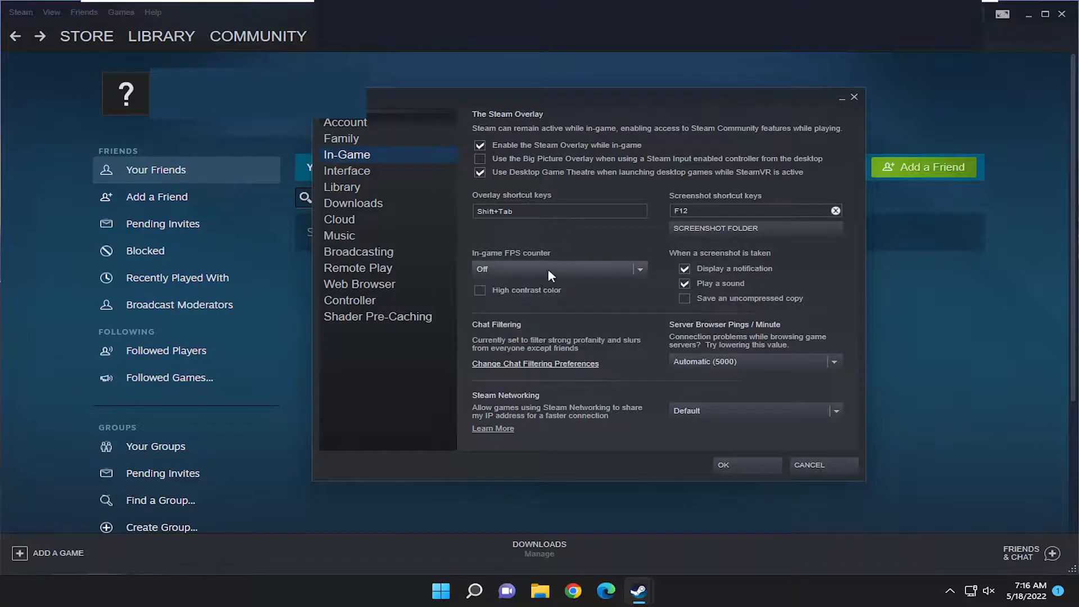